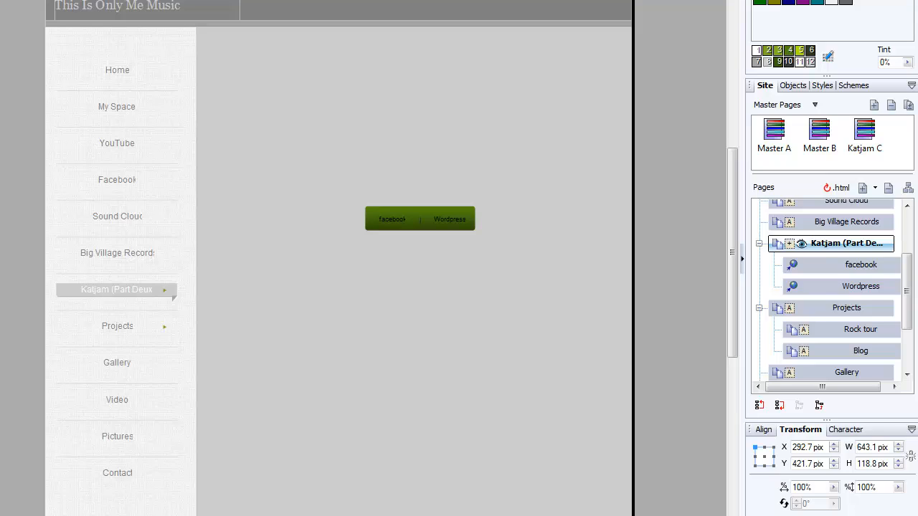
{"action": "mouse_move", "coordinate": [724, 155]}
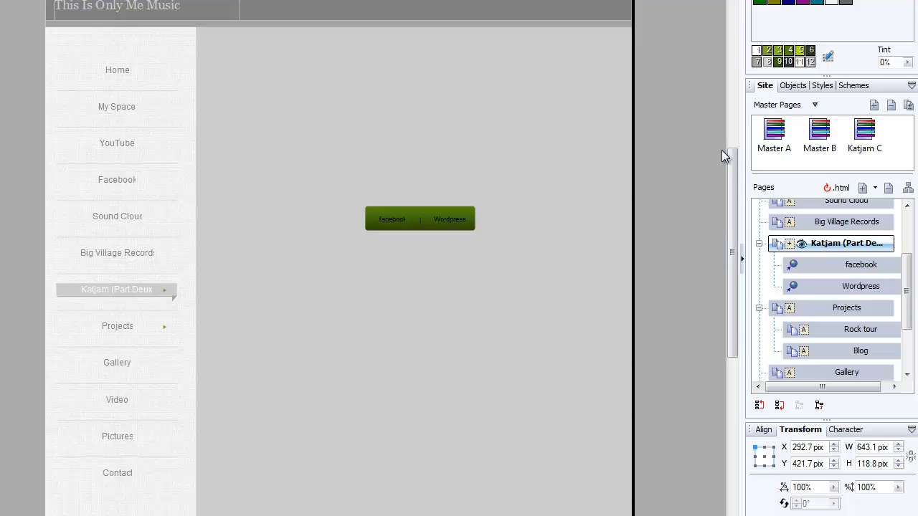
{"action": "mouse_move", "coordinate": [710, 178]}
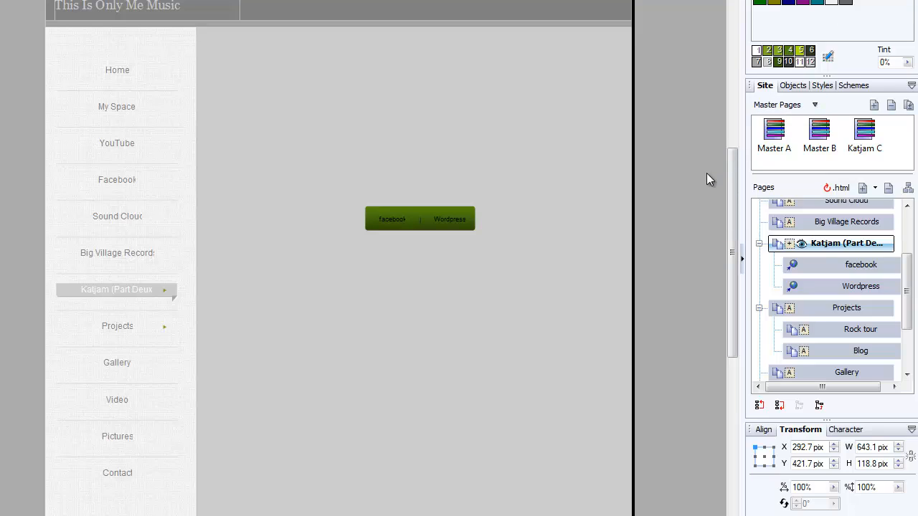
{"action": "mouse_move", "coordinate": [726, 198]}
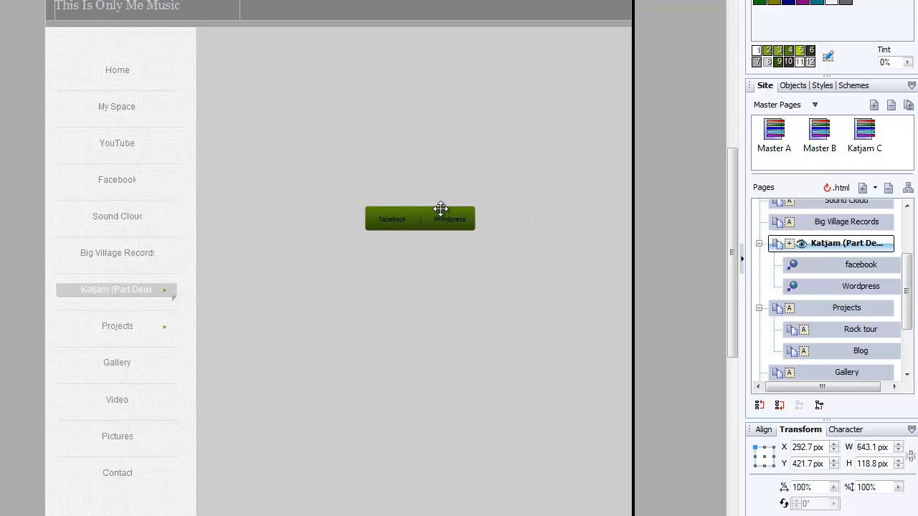
{"action": "mouse_move", "coordinate": [654, 345]}
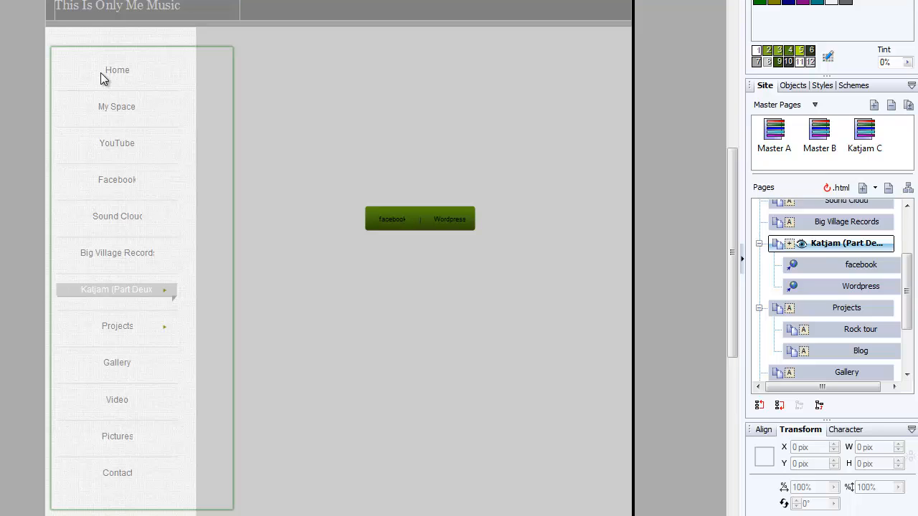
{"action": "mouse_move", "coordinate": [95, 85]}
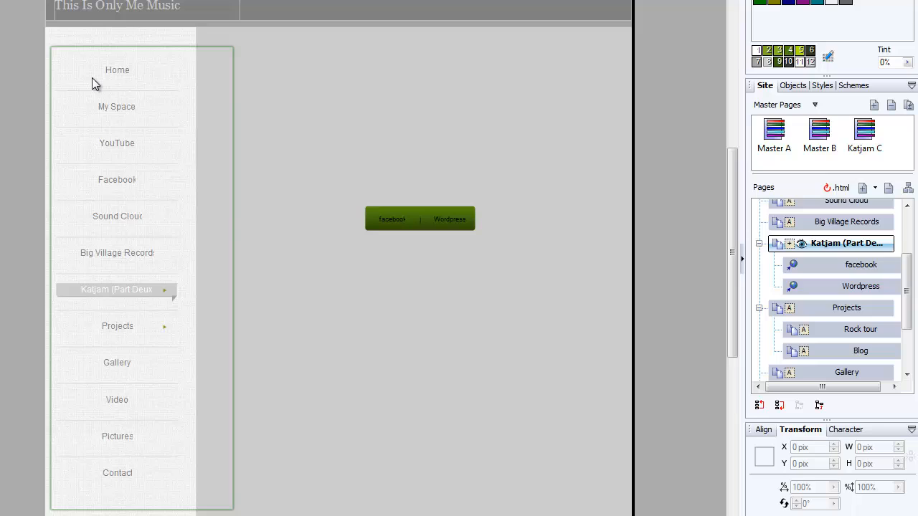
{"action": "mouse_move", "coordinate": [149, 132]}
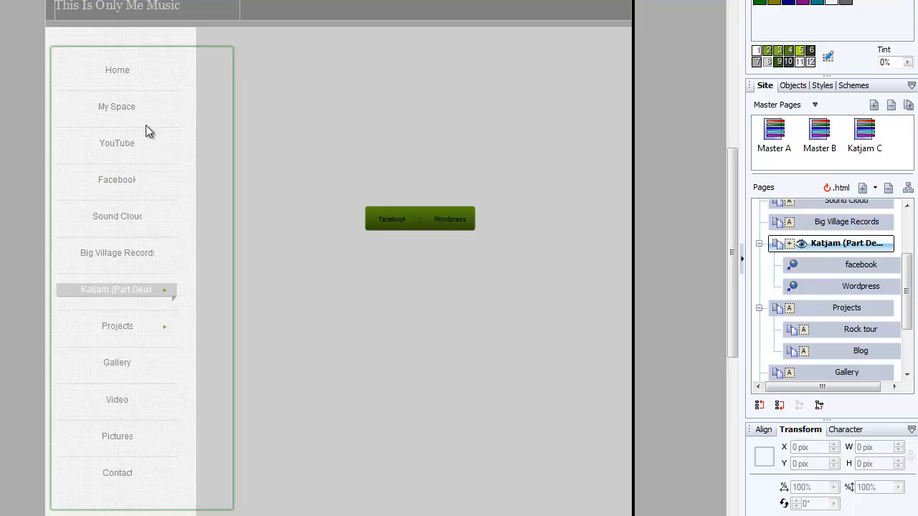
{"action": "mouse_move", "coordinate": [118, 61]}
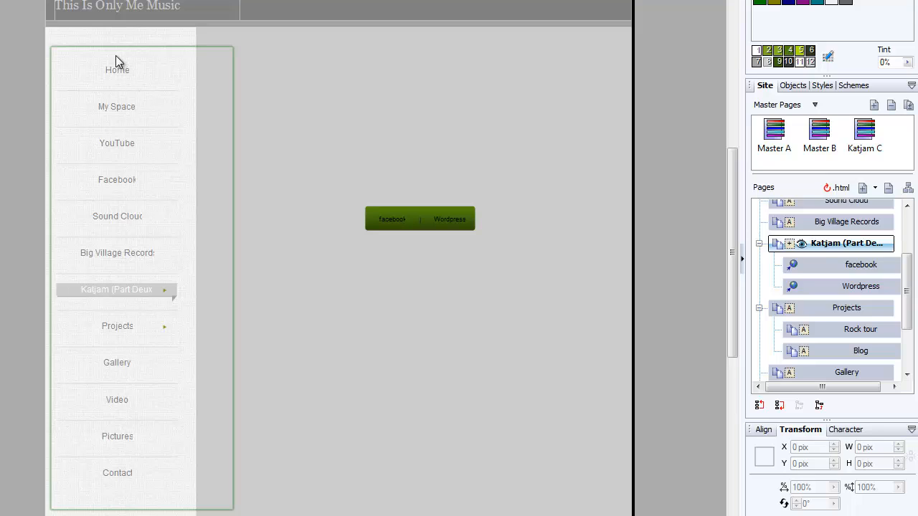
{"action": "mouse_move", "coordinate": [164, 60]}
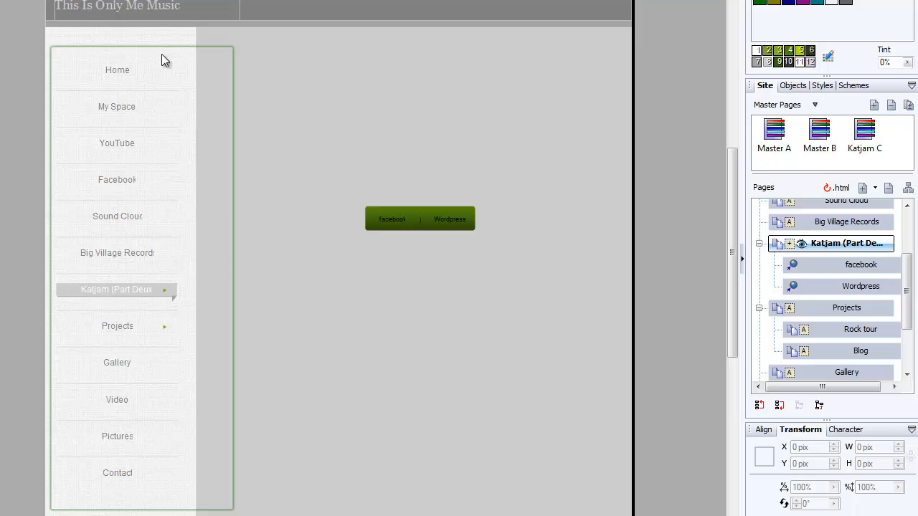
{"action": "mouse_move", "coordinate": [151, 72]}
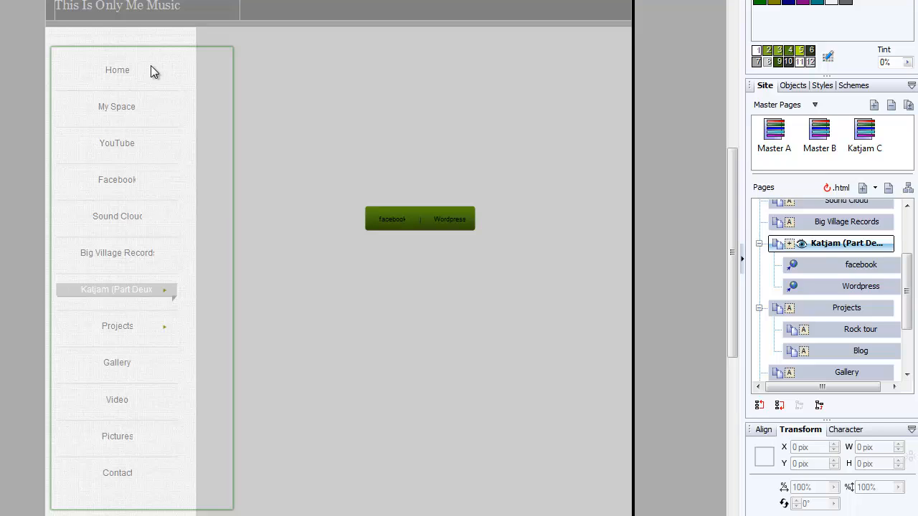
{"action": "mouse_move", "coordinate": [124, 359]}
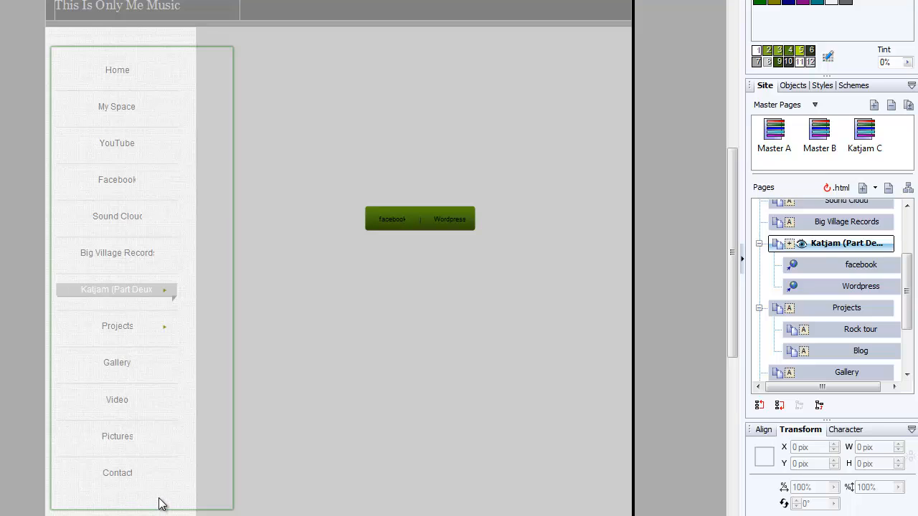
{"action": "mouse_move", "coordinate": [118, 295]}
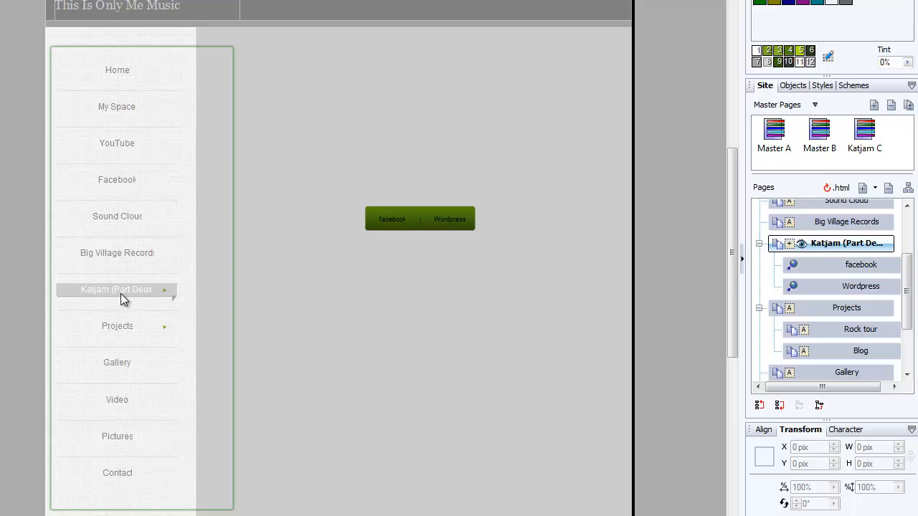
{"action": "mouse_move", "coordinate": [118, 336]}
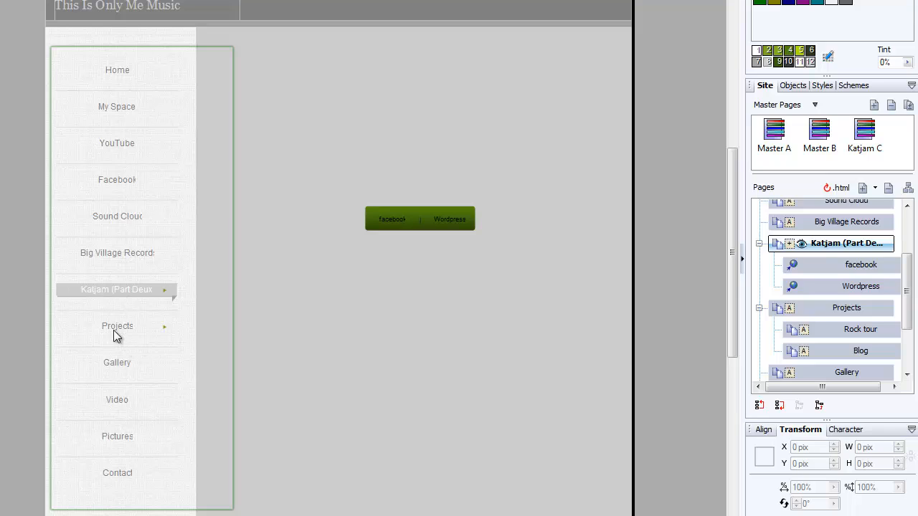
{"action": "mouse_move", "coordinate": [133, 335]}
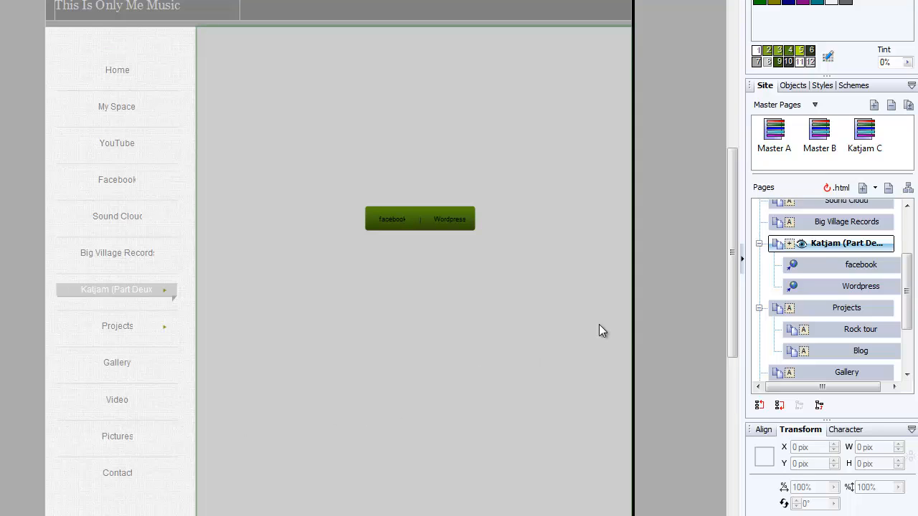
{"action": "mouse_move", "coordinate": [823, 307]}
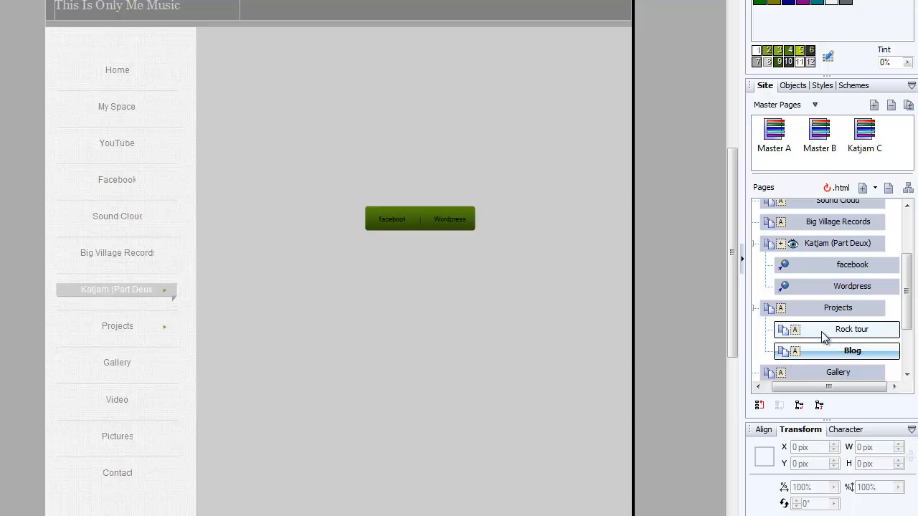
Step: Make Katjam (Part Deux) the current page and inspect its facebook and Wordpress link pages
{"action": "left_click", "coordinate": [837, 307]}
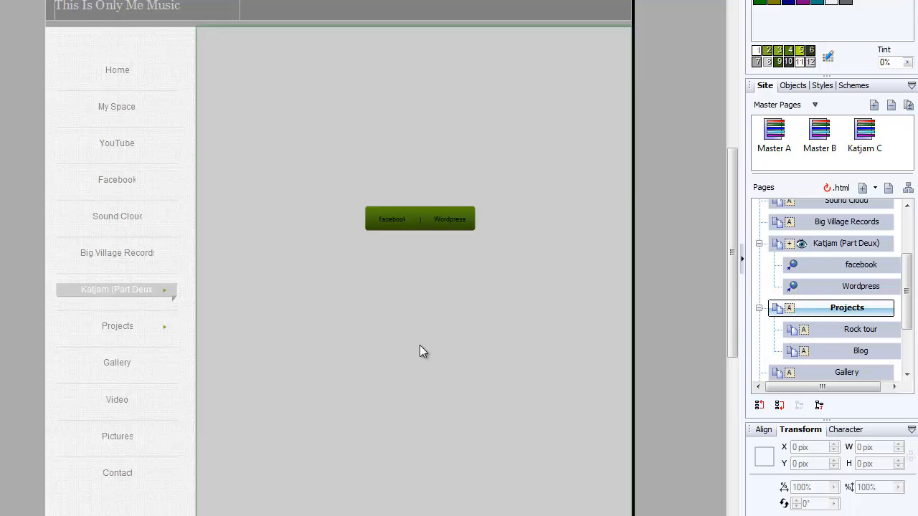
{"action": "left_click", "coordinate": [846, 244]}
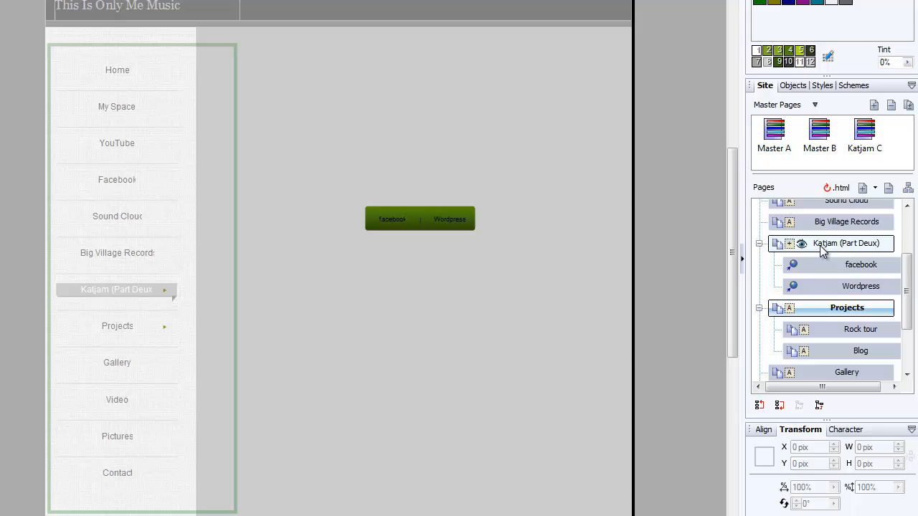
{"action": "left_click", "coordinate": [860, 287]}
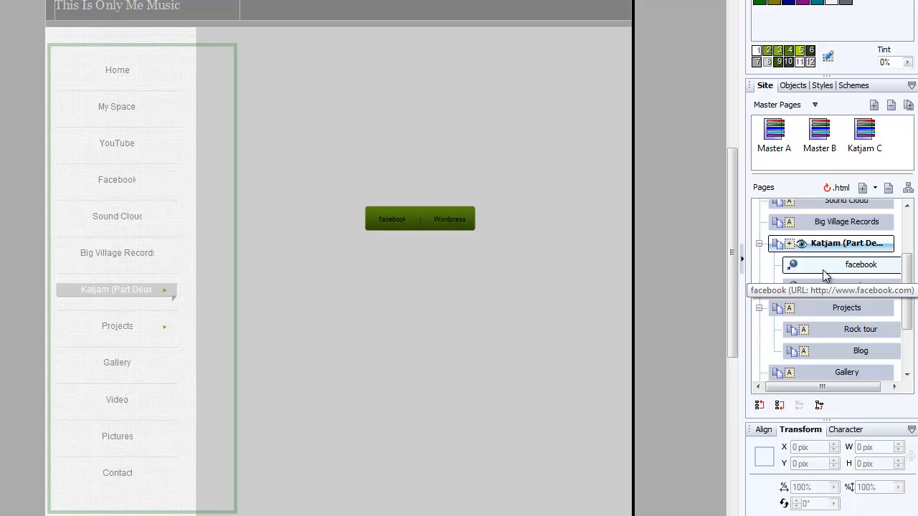
{"action": "mouse_move", "coordinate": [800, 301]}
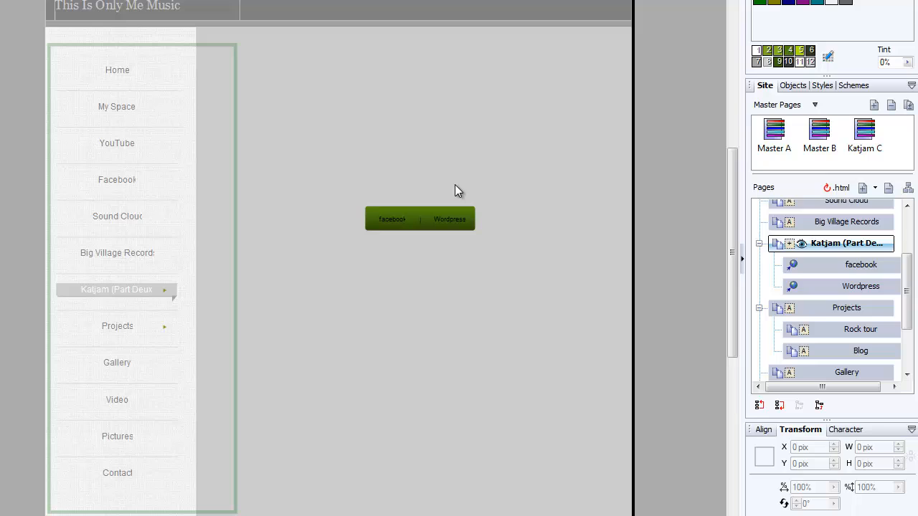
{"action": "mouse_move", "coordinate": [330, 253]}
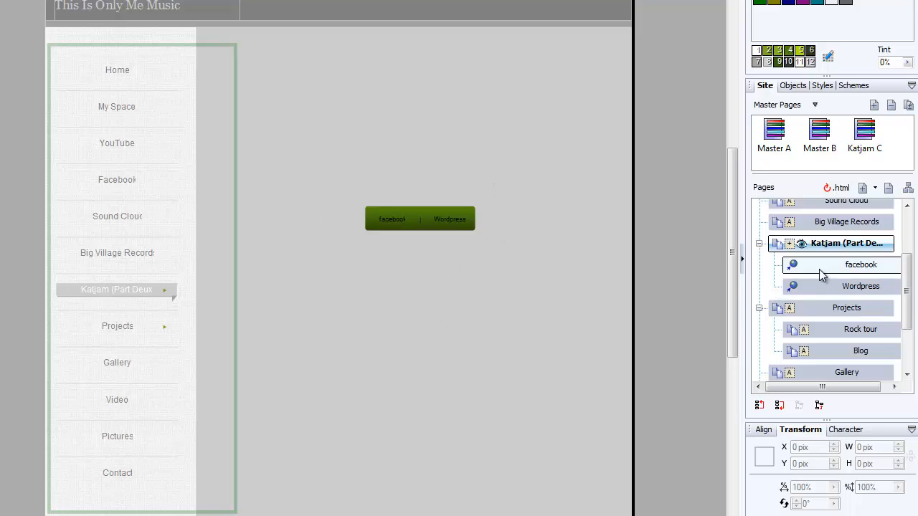
{"action": "left_click", "coordinate": [860, 264]}
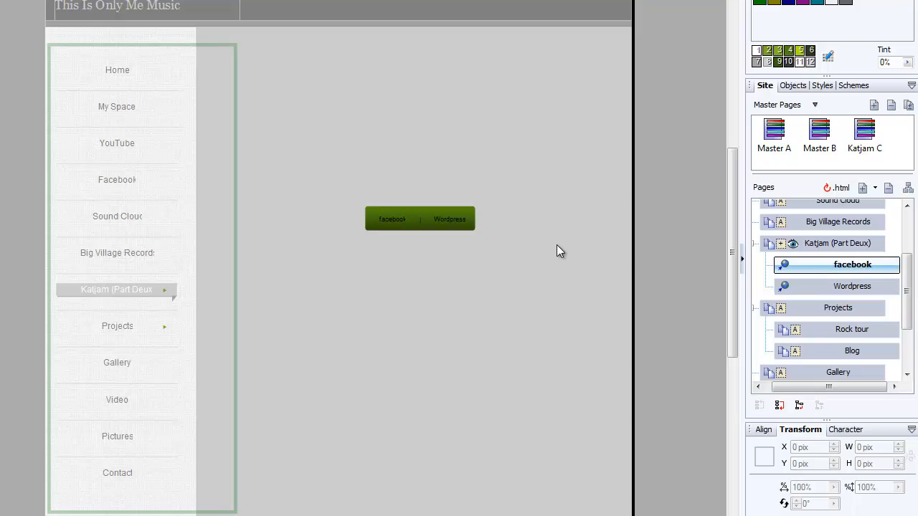
{"action": "mouse_move", "coordinate": [530, 370]}
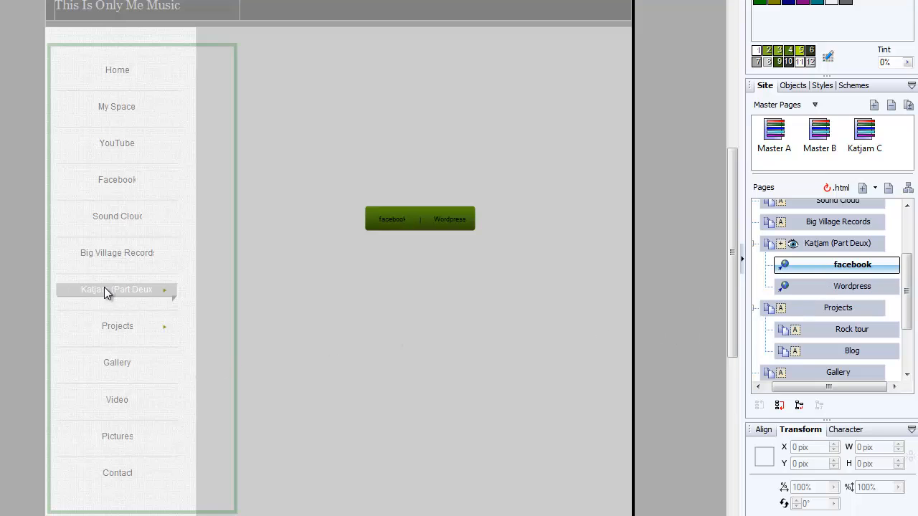
{"action": "mouse_move", "coordinate": [166, 303]}
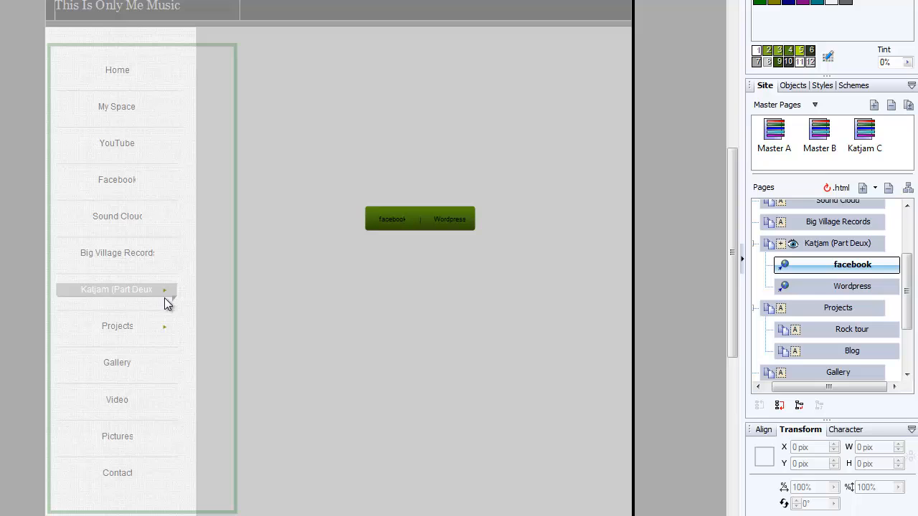
{"action": "left_click", "coordinate": [851, 287]}
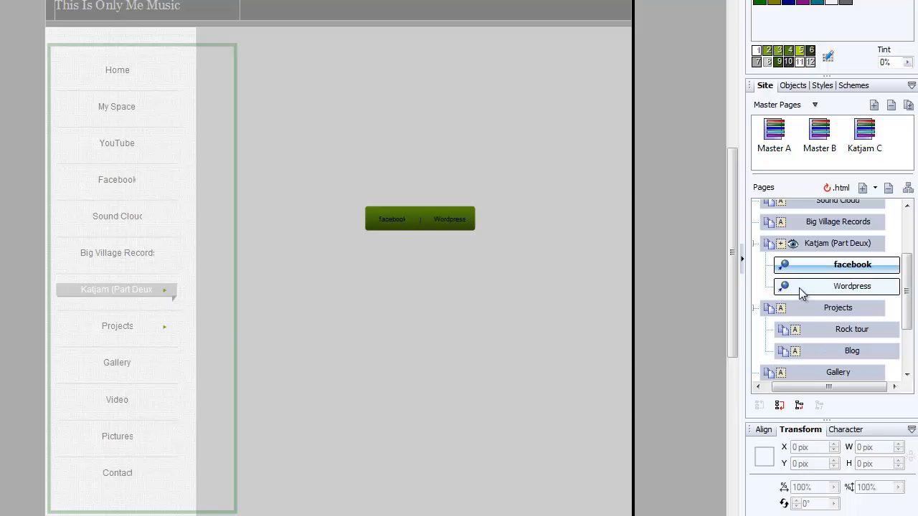
{"action": "left_click", "coordinate": [851, 287]}
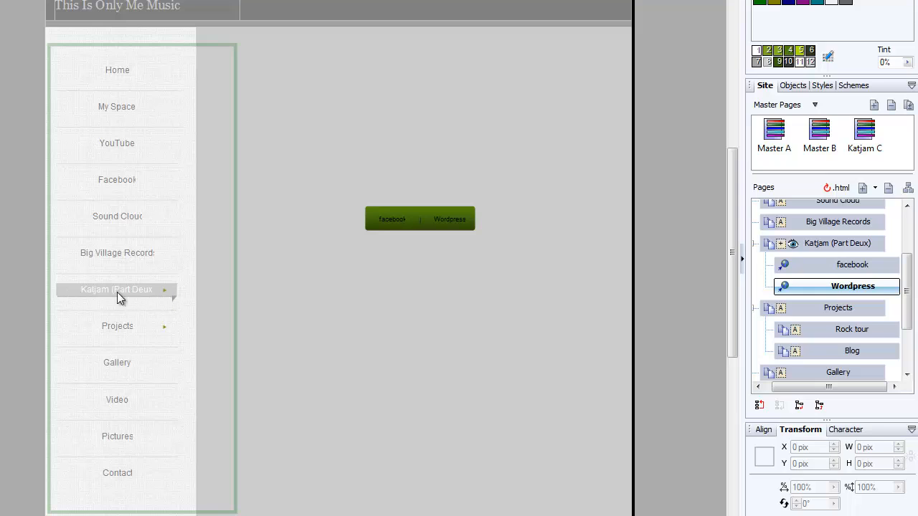
{"action": "mouse_move", "coordinate": [167, 297]}
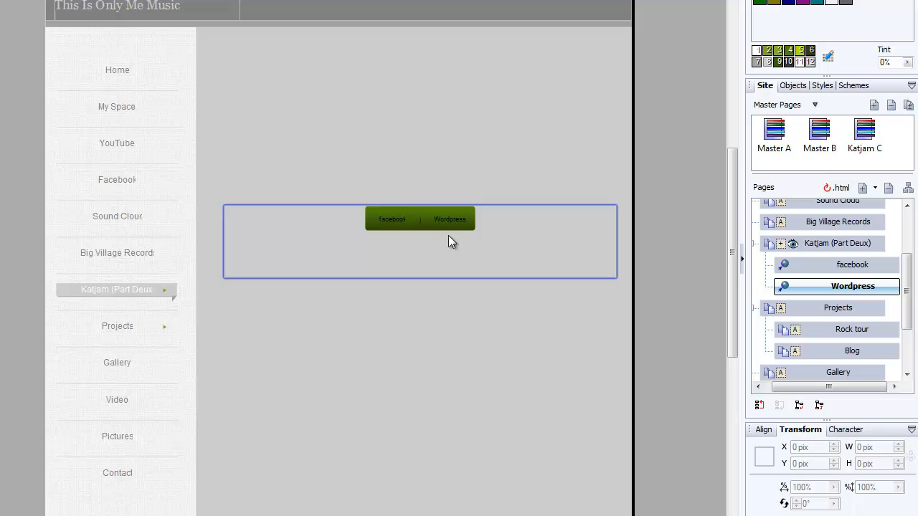
Step: Convert the bar holding the Facebook and Wordpress buttons into a panel
{"action": "left_click", "coordinate": [442, 250]}
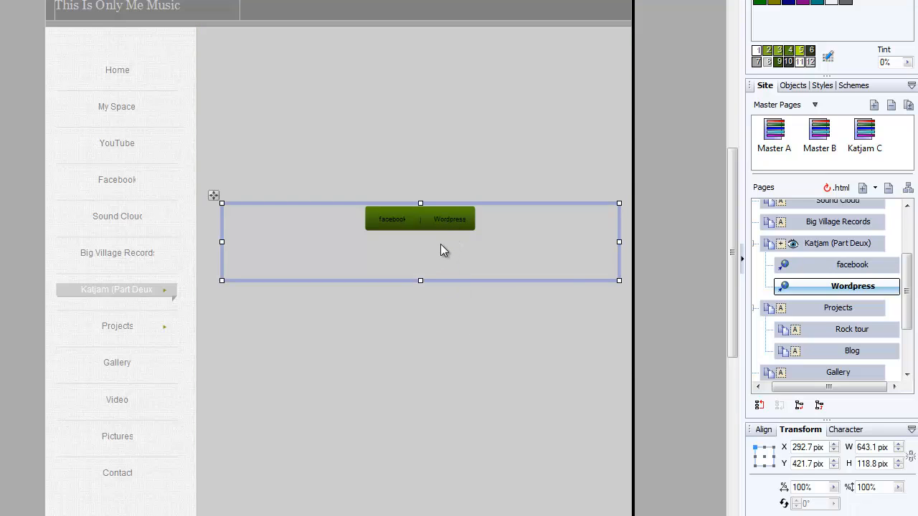
{"action": "right_click", "coordinate": [445, 249]}
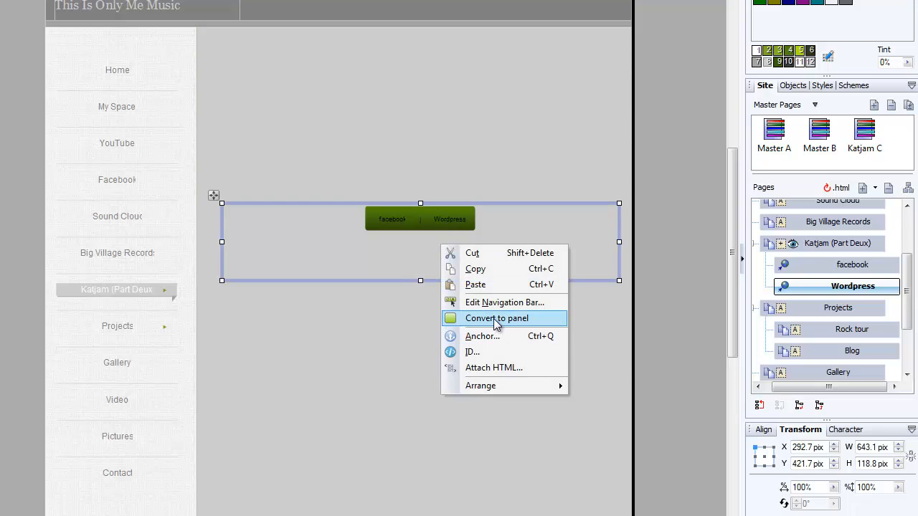
{"action": "left_click", "coordinate": [496, 319]}
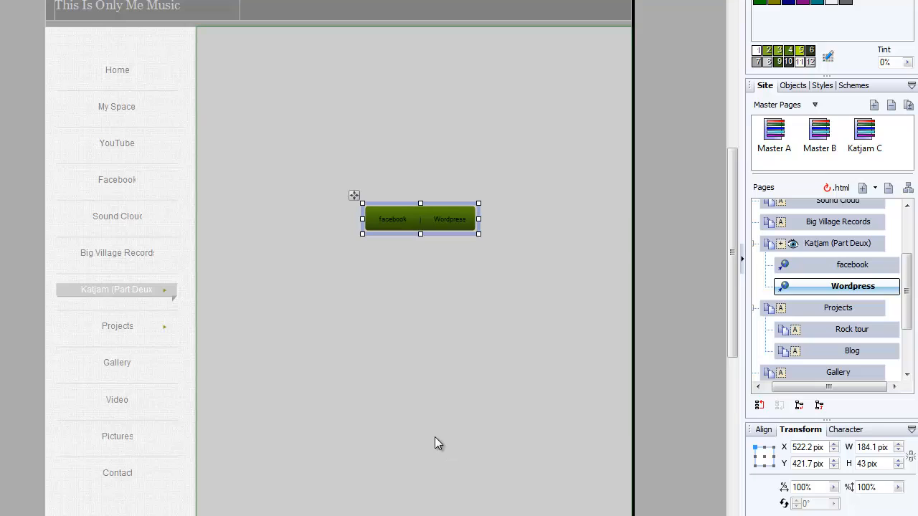
{"action": "mouse_move", "coordinate": [467, 238]}
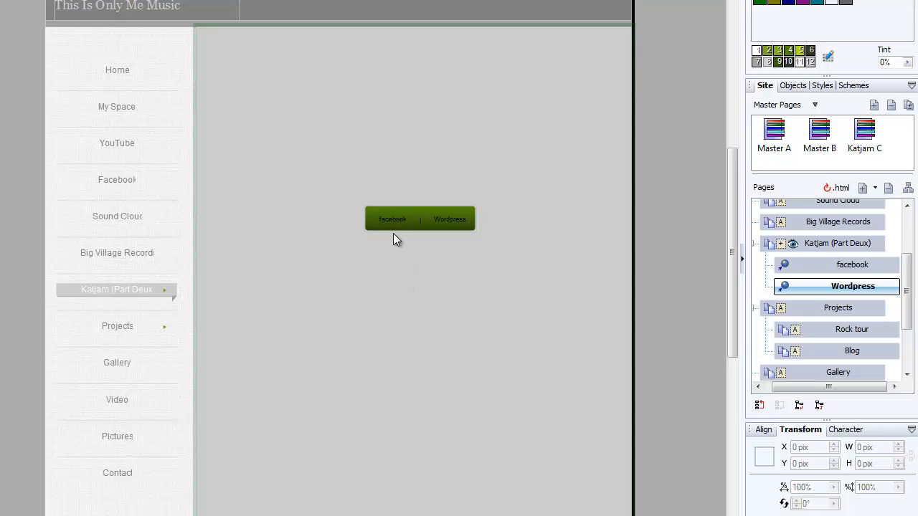
{"action": "double_click", "coordinate": [390, 218]}
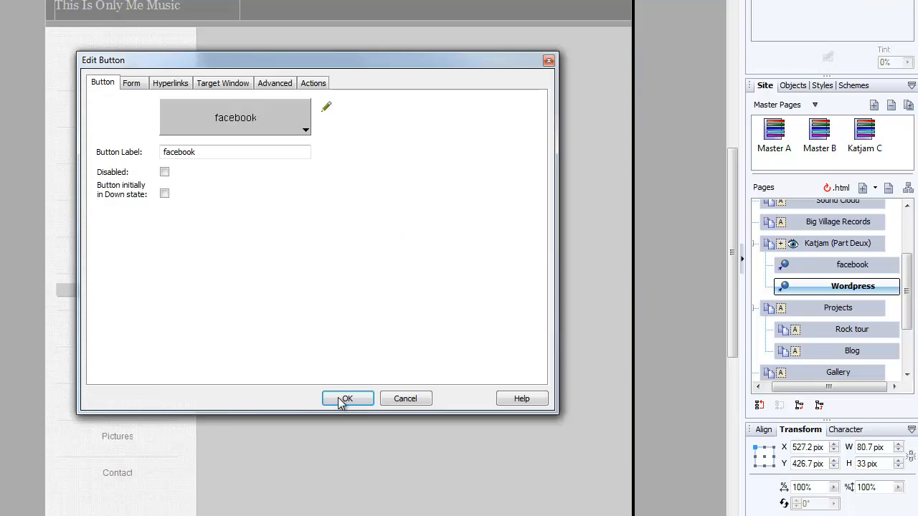
{"action": "left_click", "coordinate": [169, 81]}
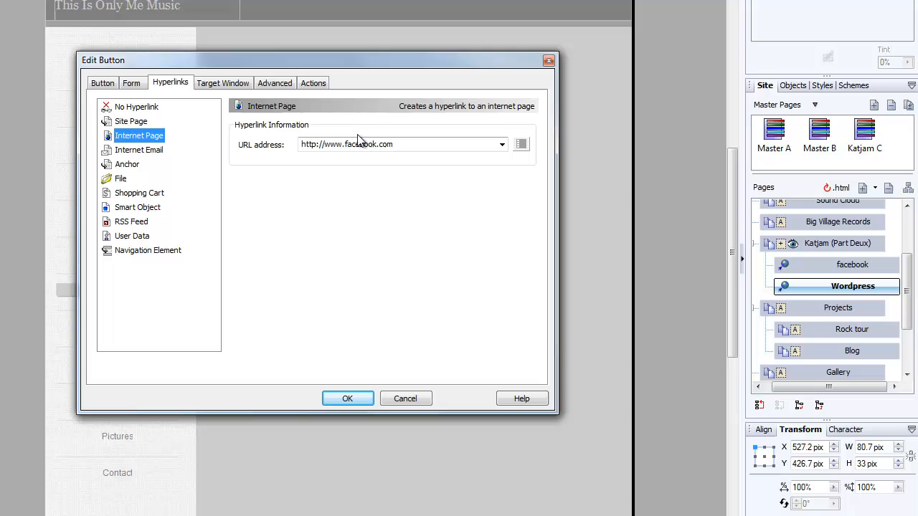
{"action": "left_click", "coordinate": [347, 399]}
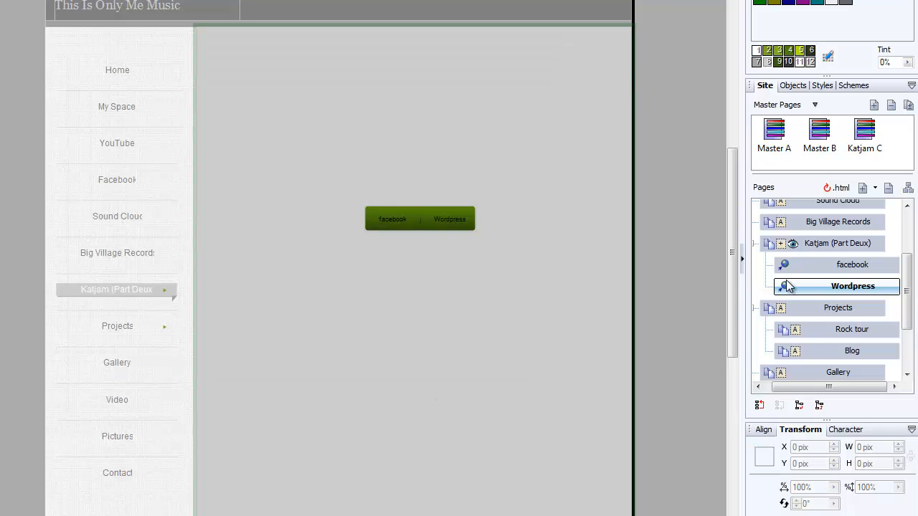
Step: Delete the facebook and Wordpress offsite link pages, confirming each, then select the two-button panel
{"action": "left_click", "coordinate": [851, 264]}
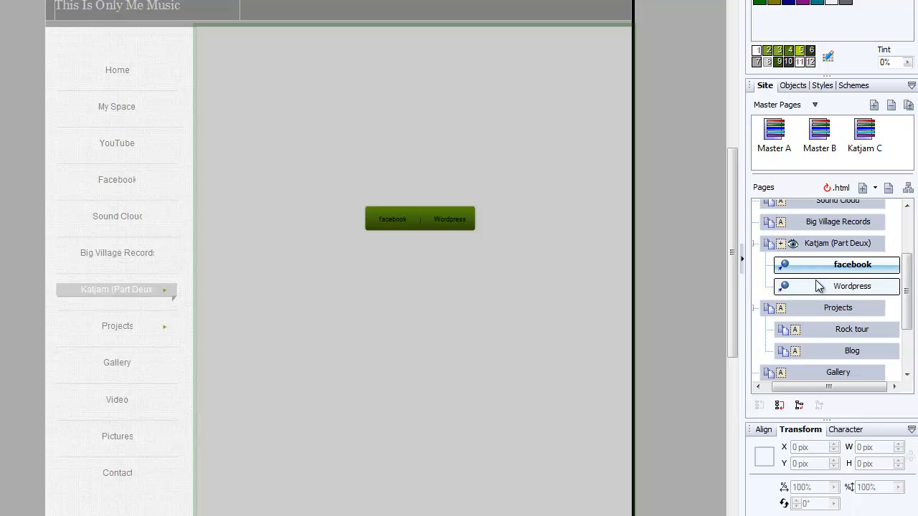
{"action": "left_click", "coordinate": [787, 310]}
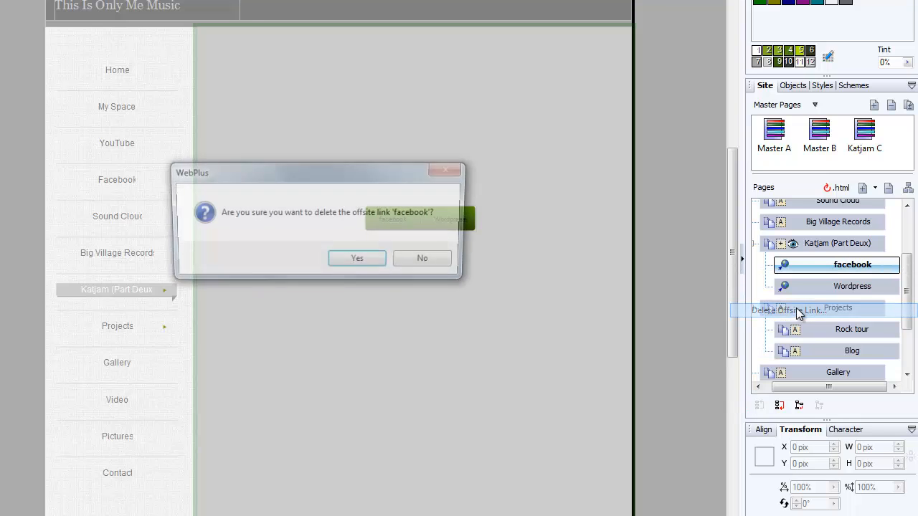
{"action": "left_click", "coordinate": [356, 258]}
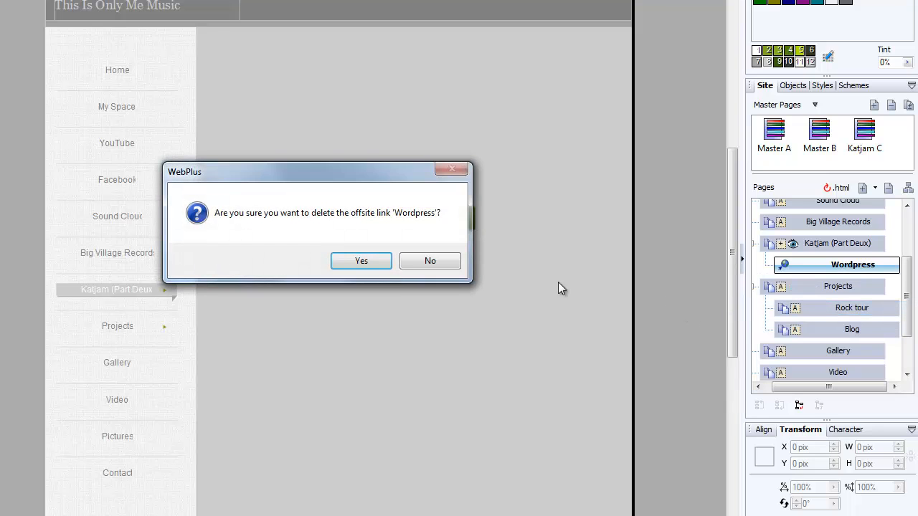
{"action": "left_click", "coordinate": [362, 261]}
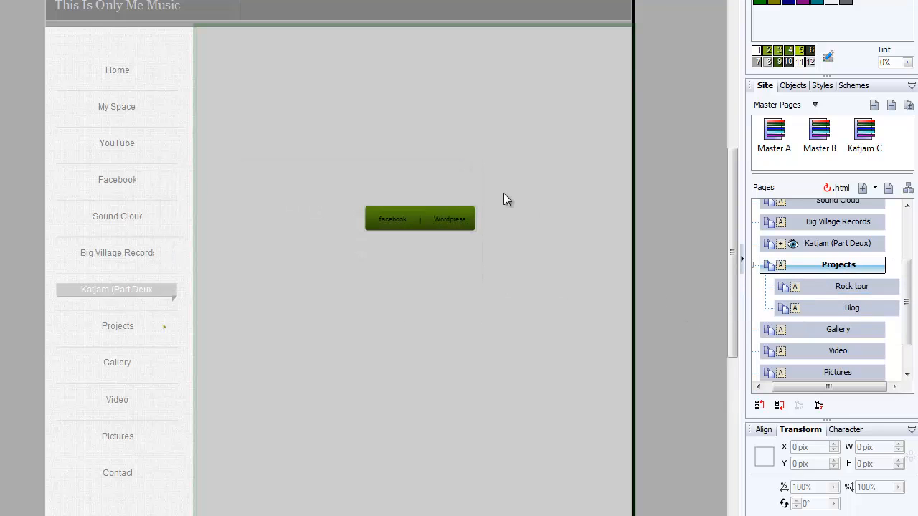
{"action": "left_click", "coordinate": [420, 218]}
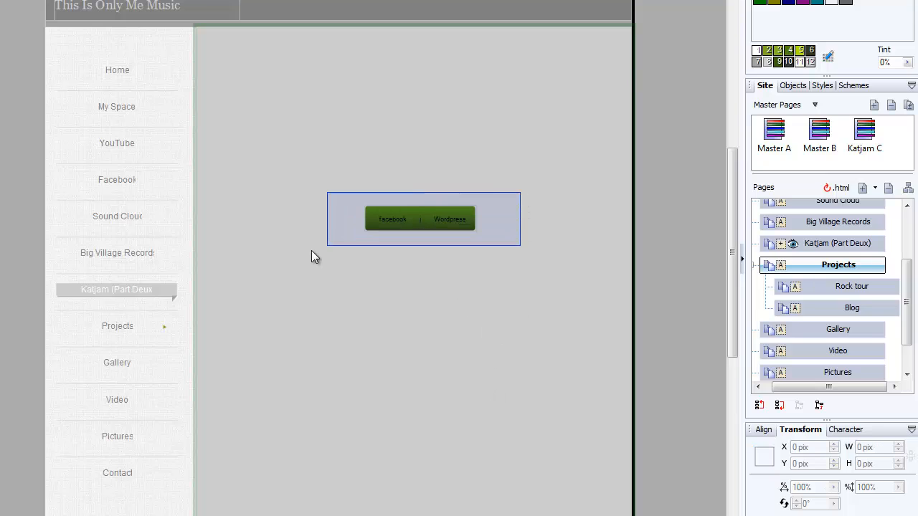
Step: Deselect the panel and select the site's main navigation bar to edit its settings
{"action": "left_click", "coordinate": [423, 218]}
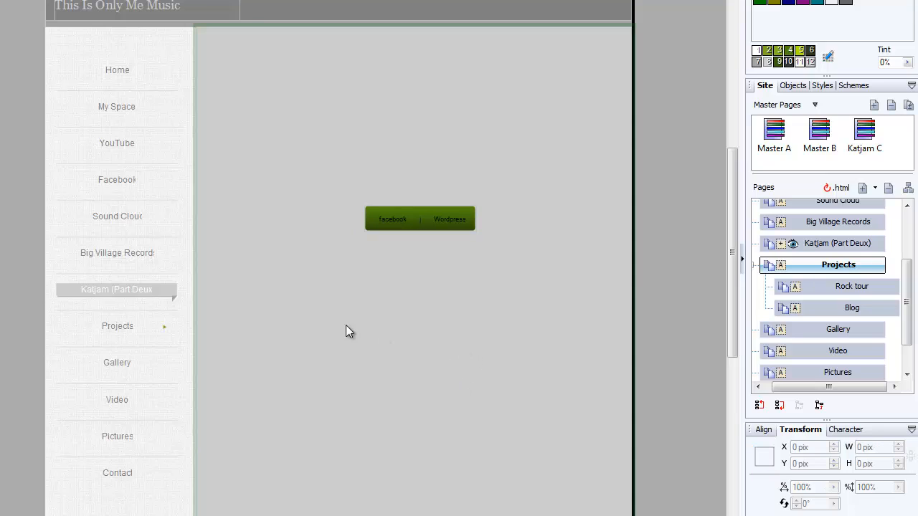
{"action": "mouse_move", "coordinate": [166, 297]}
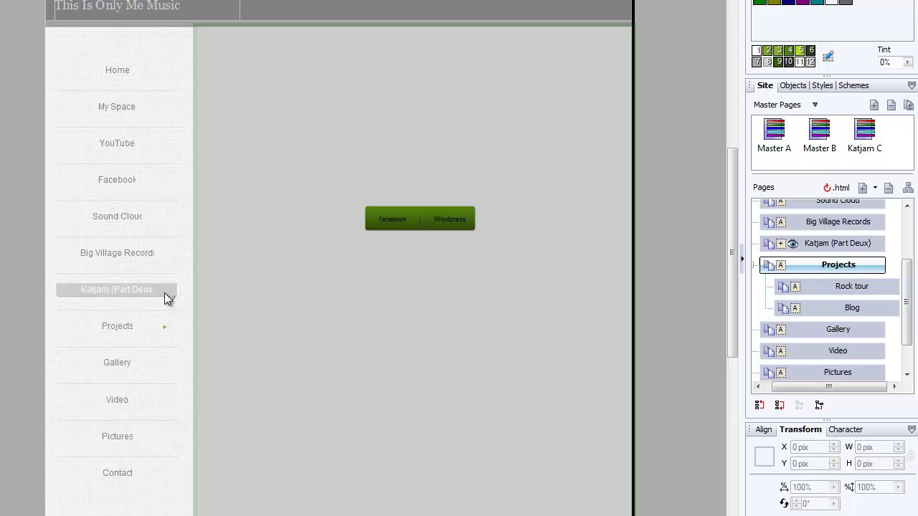
{"action": "mouse_move", "coordinate": [291, 341]}
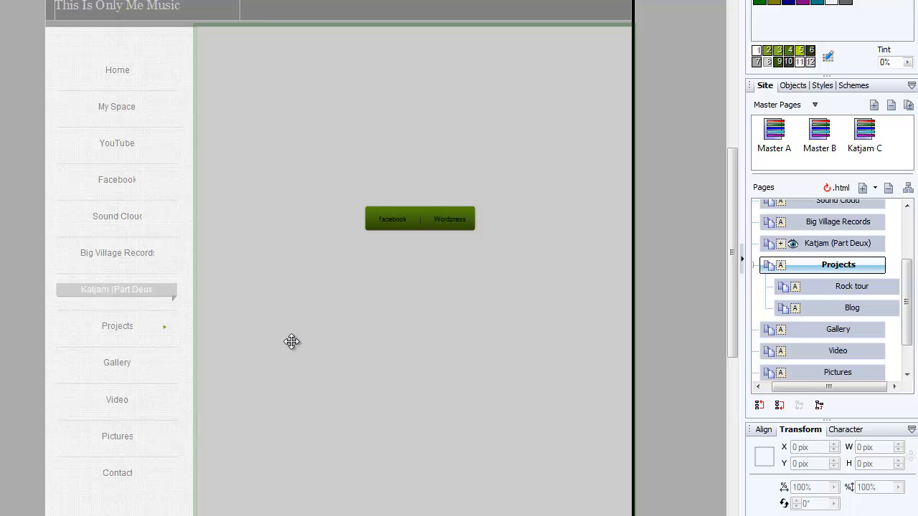
{"action": "left_click", "coordinate": [773, 131]}
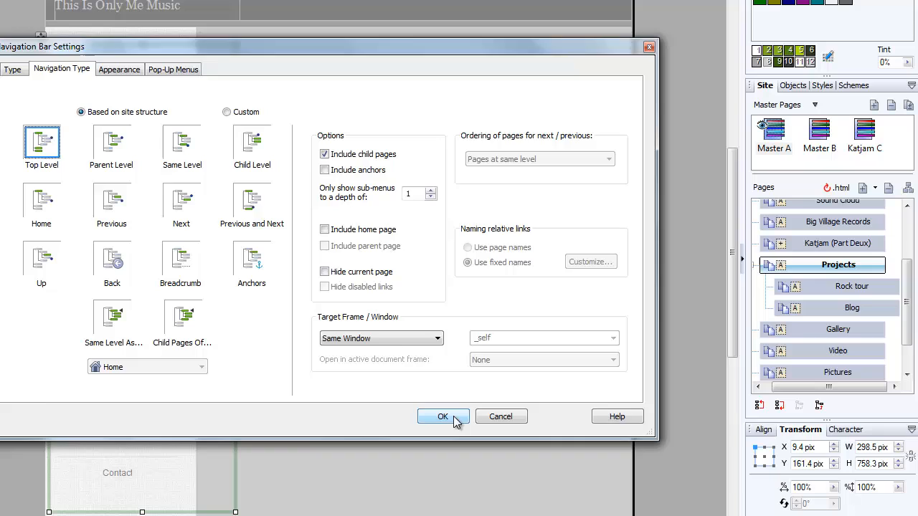
Step: Accept the Navigation Bar Settings with OK and return to the Katjam (Part Deux) page
{"action": "left_click", "coordinate": [440, 416]}
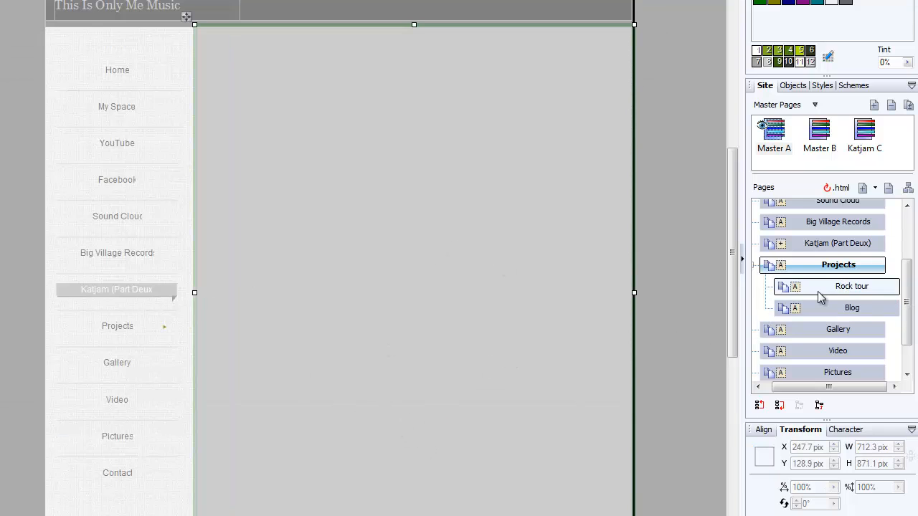
{"action": "left_click", "coordinate": [837, 243]}
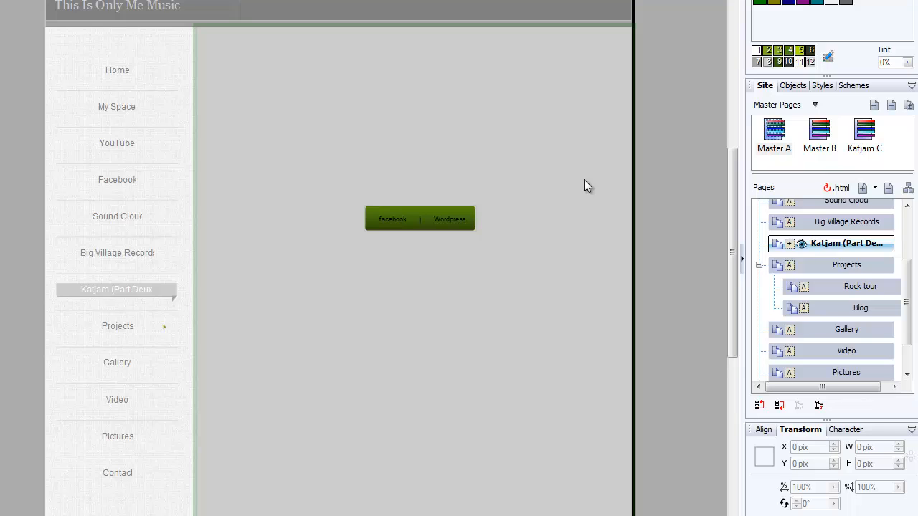
{"action": "mouse_move", "coordinate": [600, 173]}
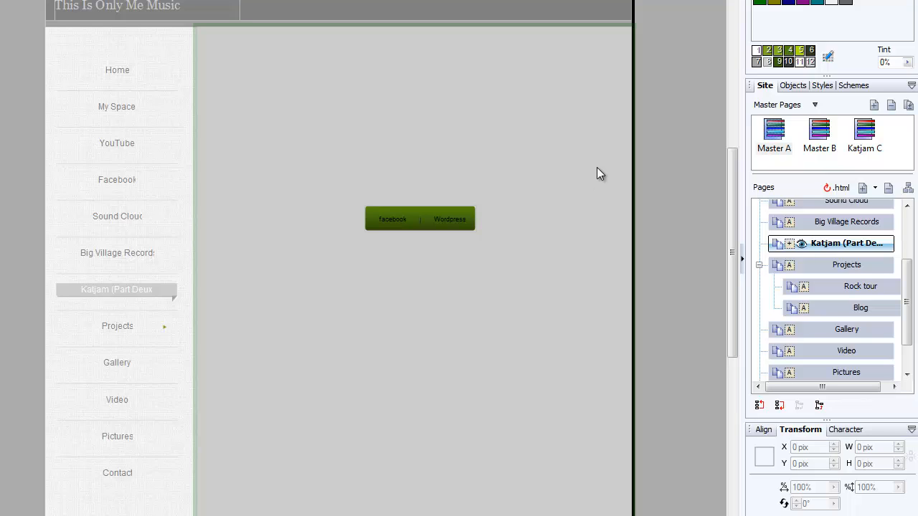
{"action": "mouse_move", "coordinate": [594, 178]}
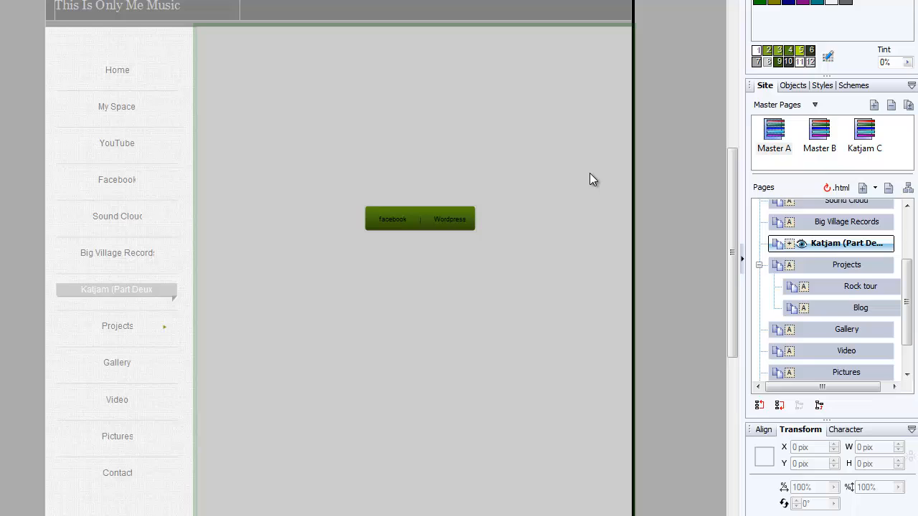
{"action": "mouse_move", "coordinate": [596, 175]}
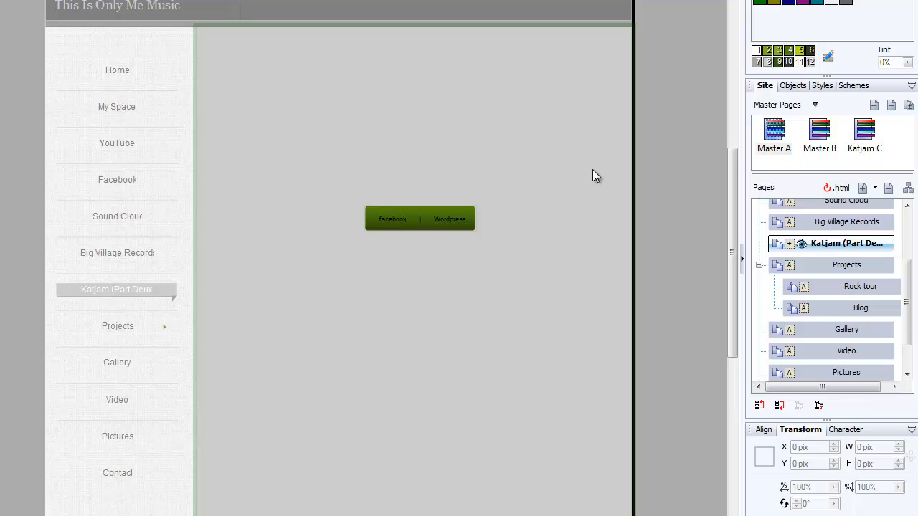
{"action": "mouse_move", "coordinate": [588, 180]}
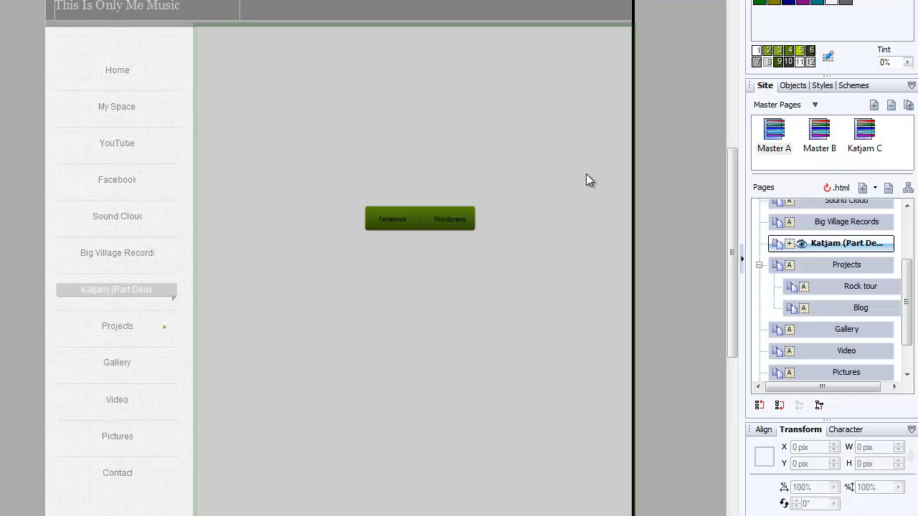
{"action": "mouse_move", "coordinate": [751, 34]}
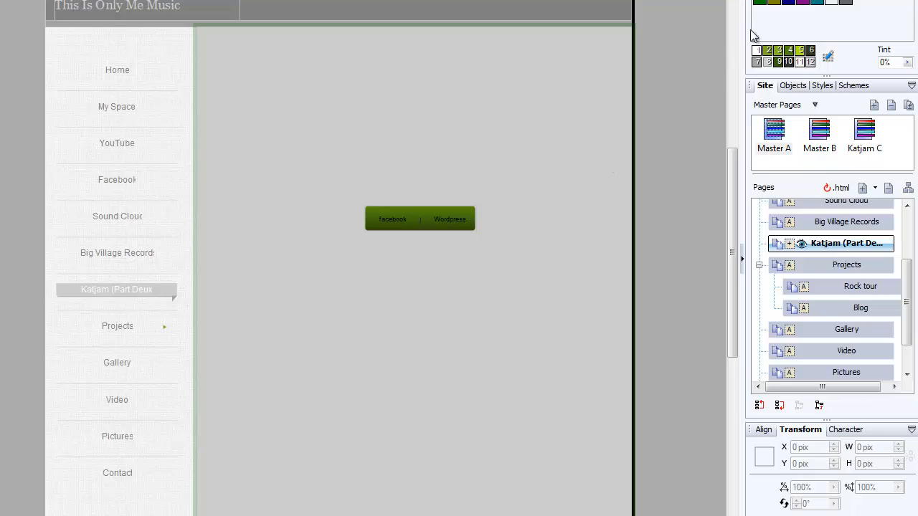